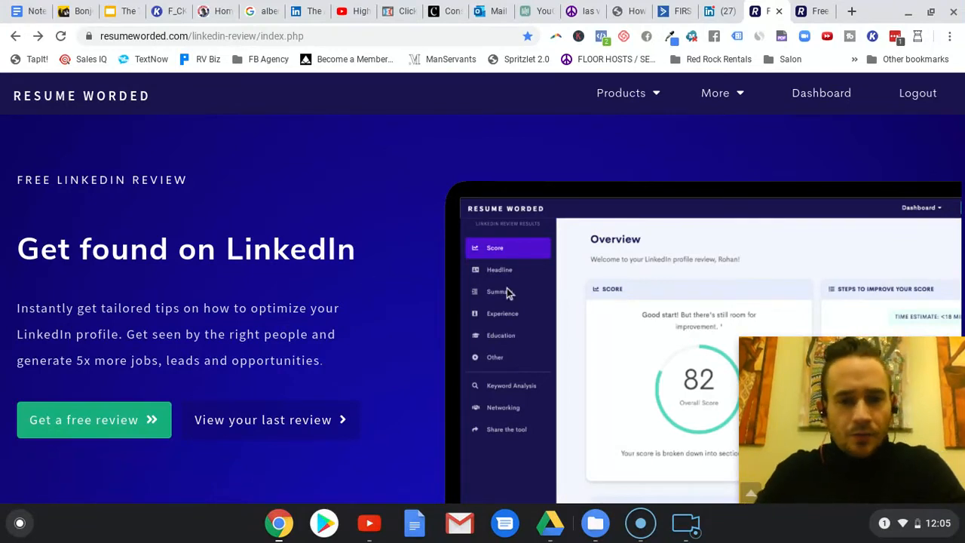
mouse_move(401, 224)
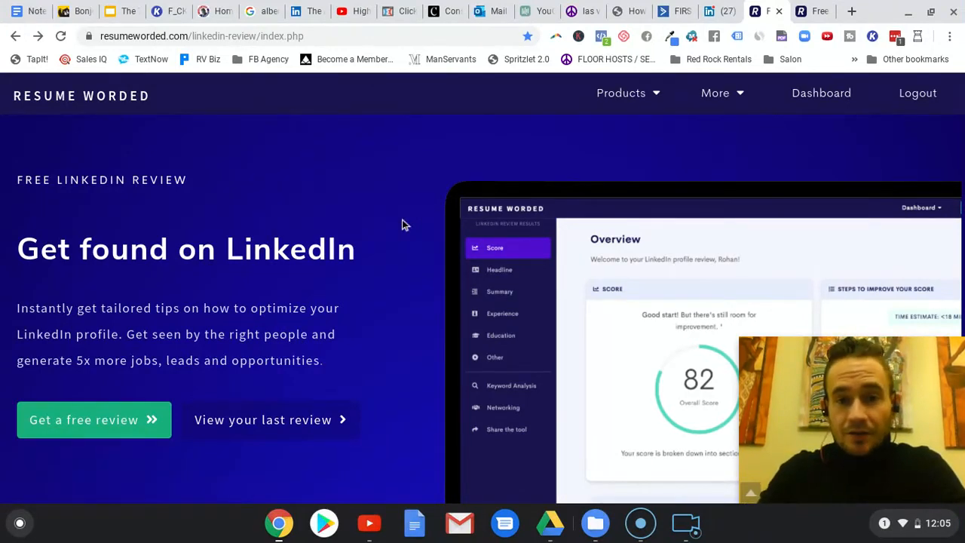
mouse_move(170, 79)
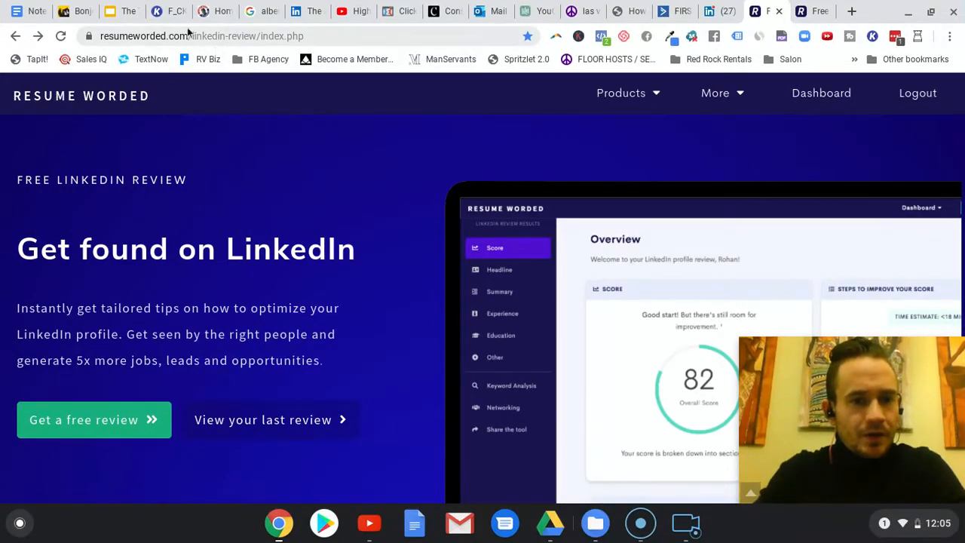
mouse_move(116, 126)
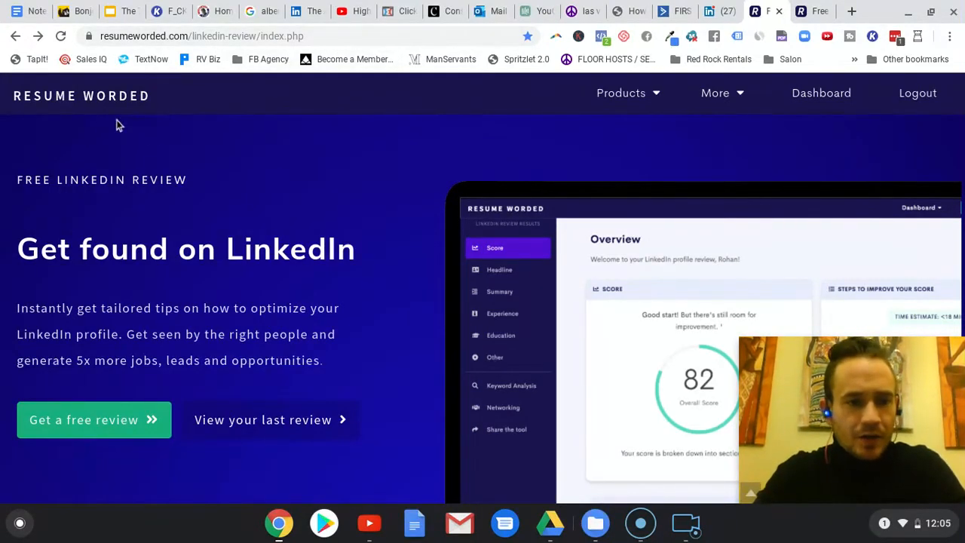
mouse_move(174, 149)
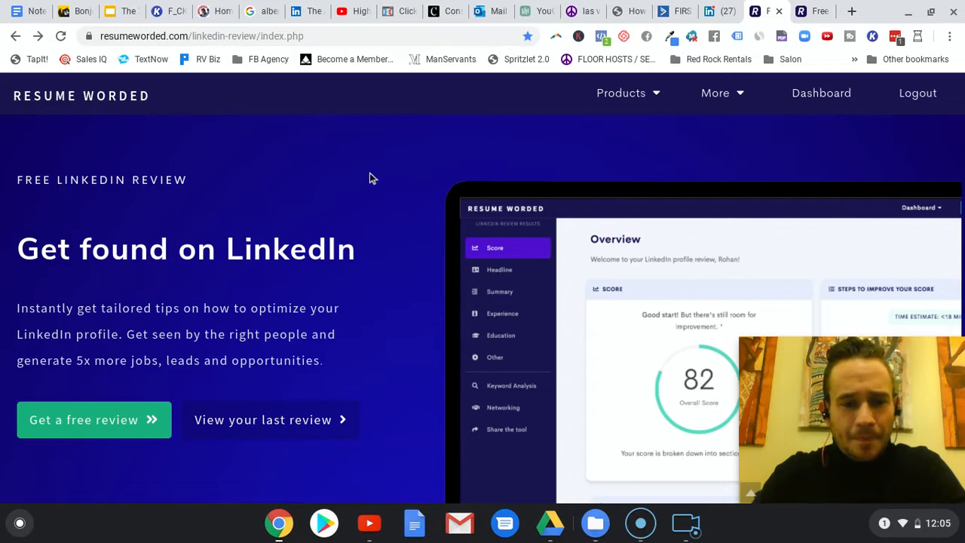
mouse_move(652, 239)
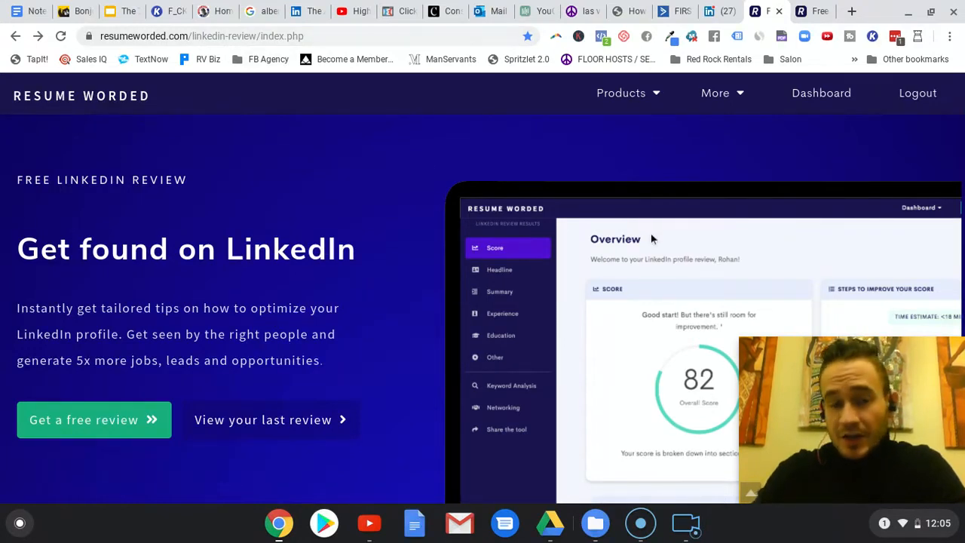
mouse_move(414, 325)
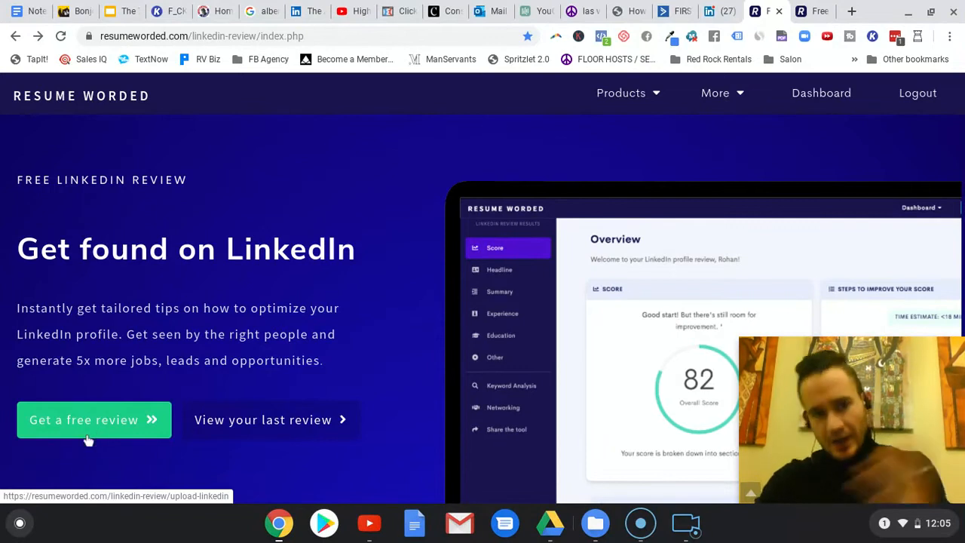
Start a free Resume Worded review and switch to the LinkedIn profile option.
click(94, 420)
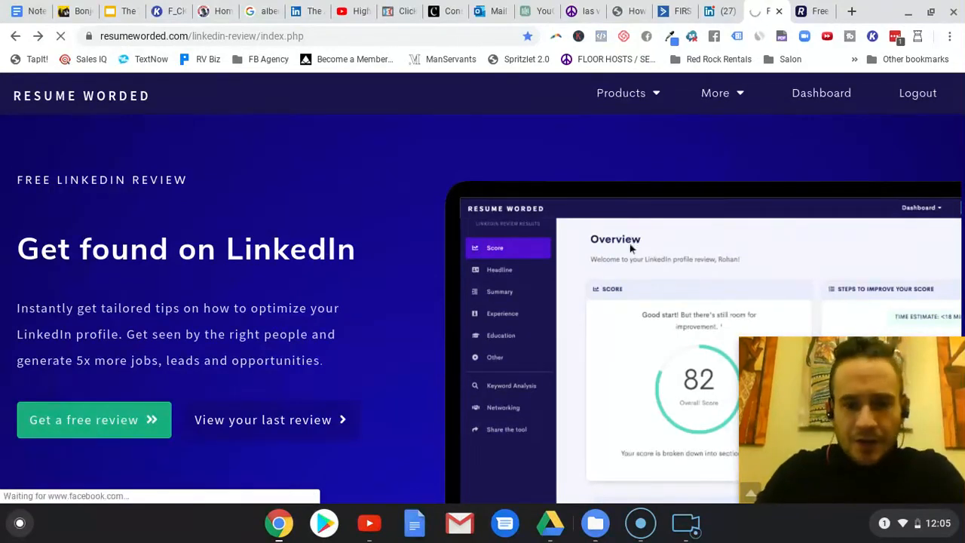
click(93, 420)
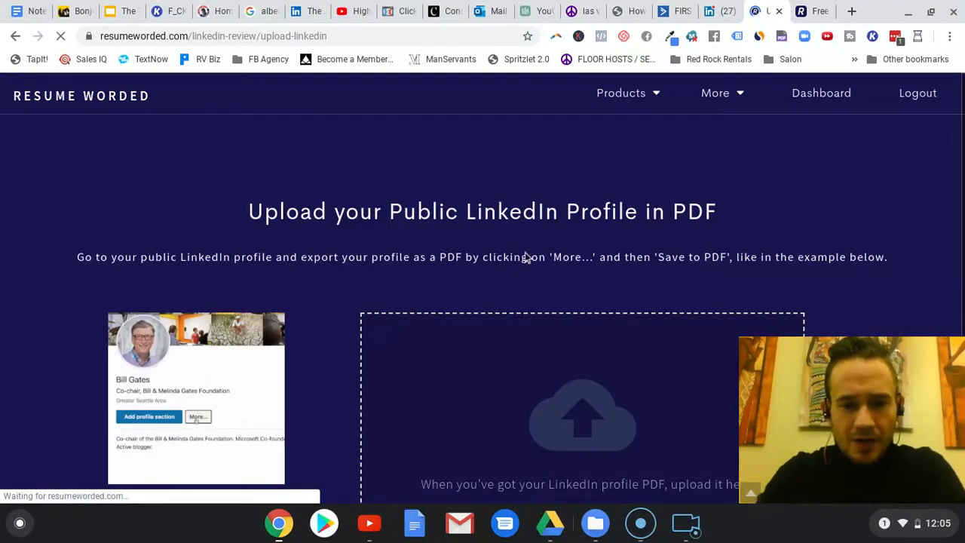
click(198, 416)
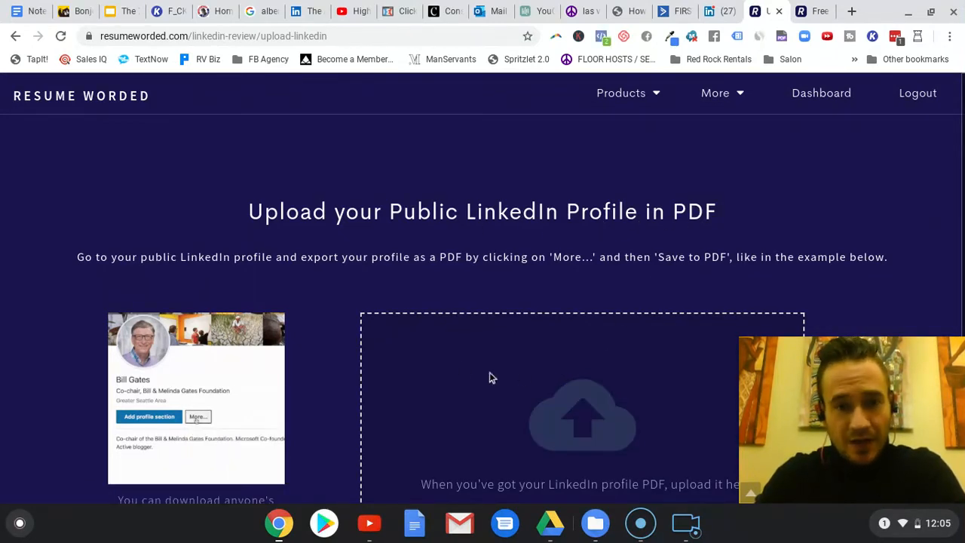
click(198, 417)
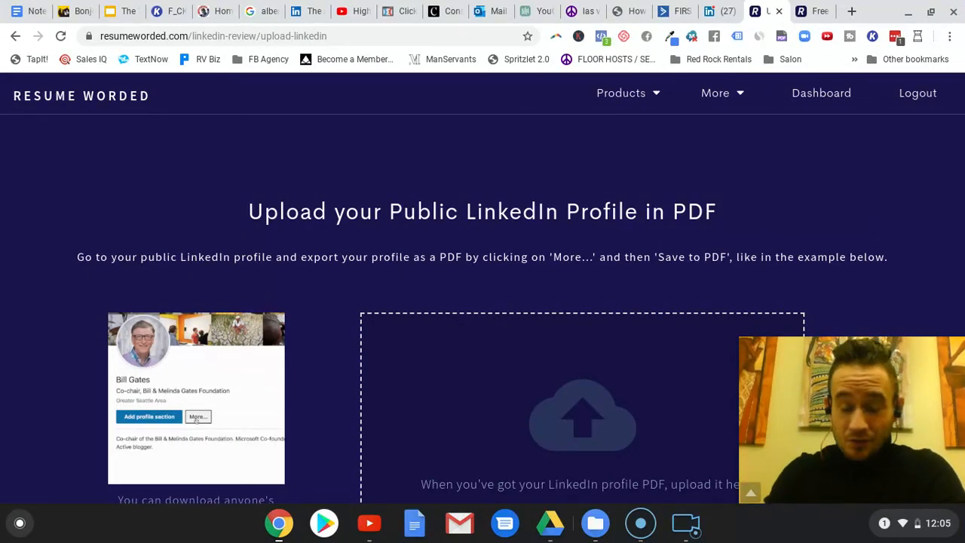
click(198, 417)
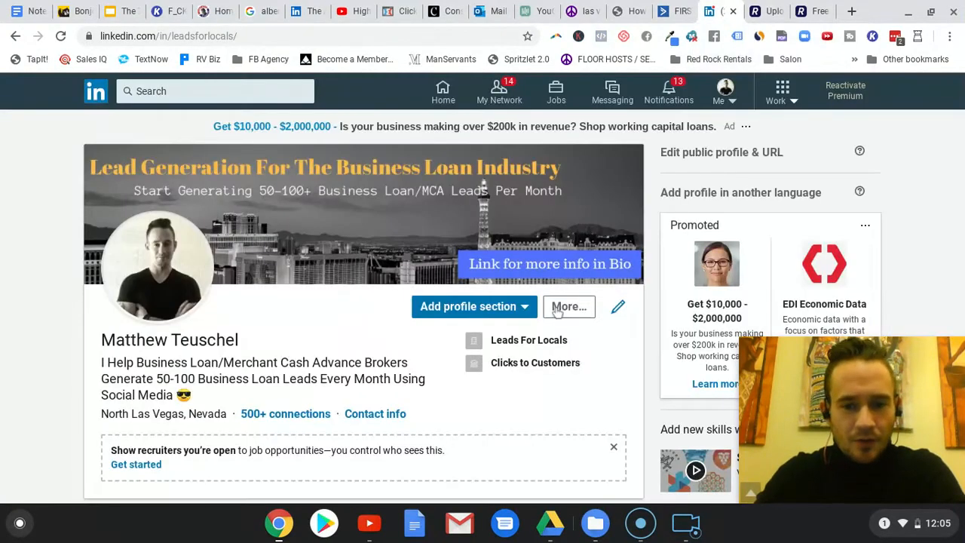
Bring up the LinkedIn PDF upload page and pick Profile.pdf in the file chooser.
click(568, 306)
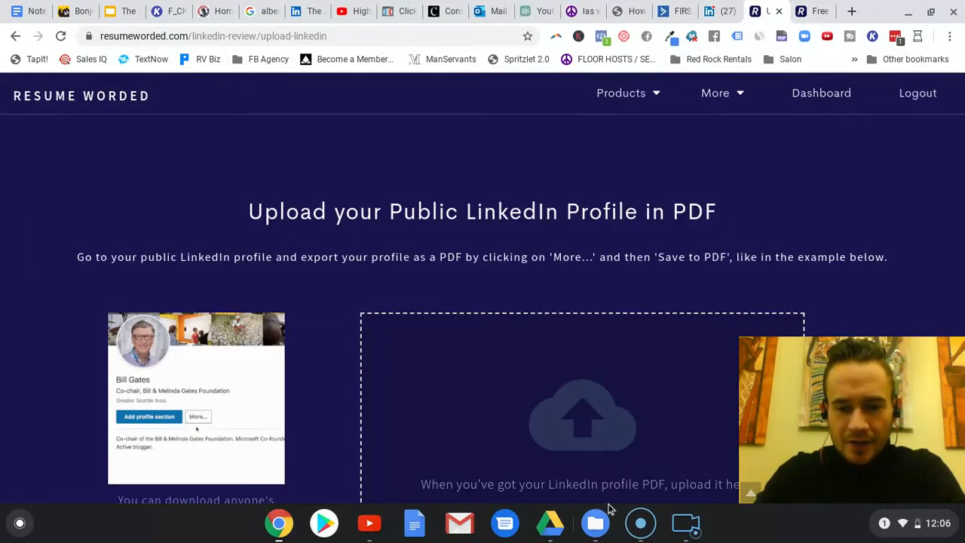
click(595, 522)
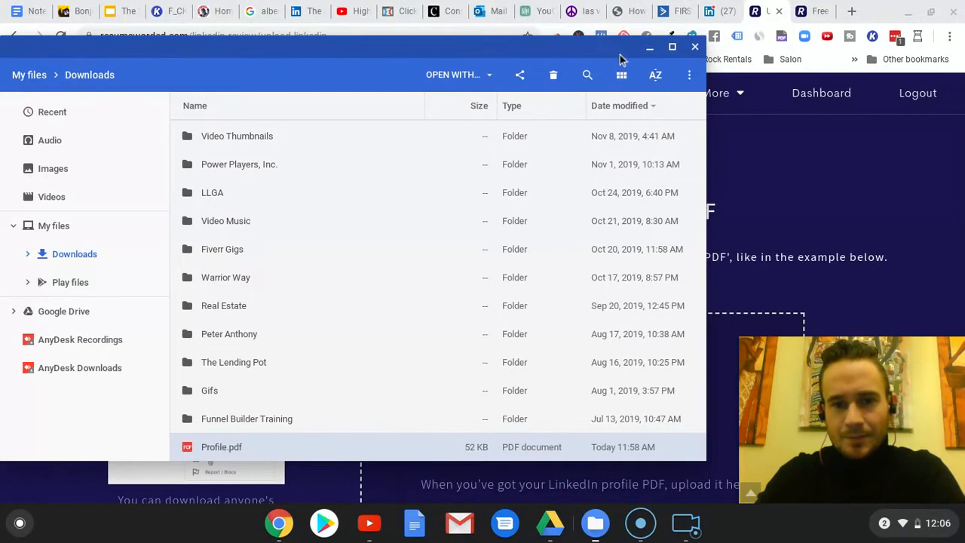
click(694, 46)
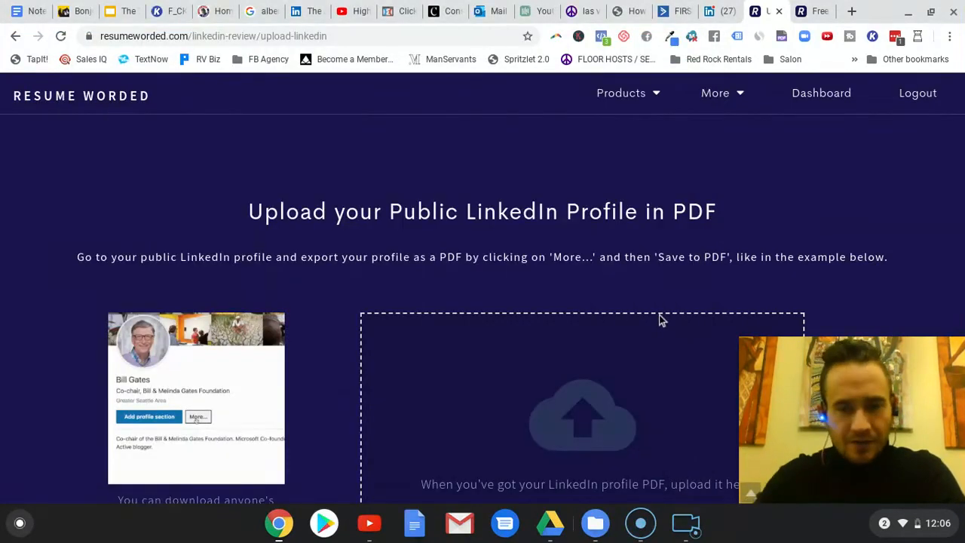
Upload Profile.pdf and scroll to the breakdown: Headline 10, Summary 9, Experience 4, Education 10, Other 8.
click(198, 416)
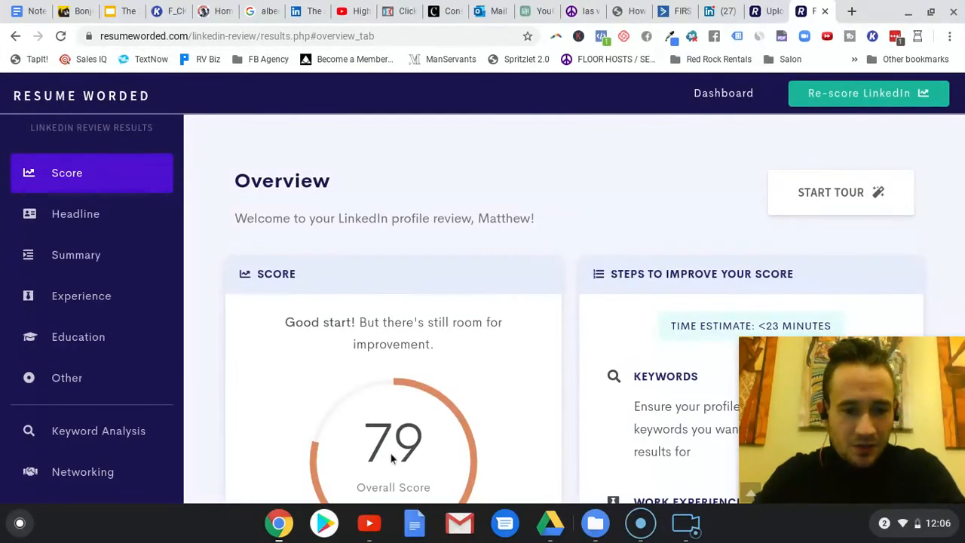
mouse_move(490, 384)
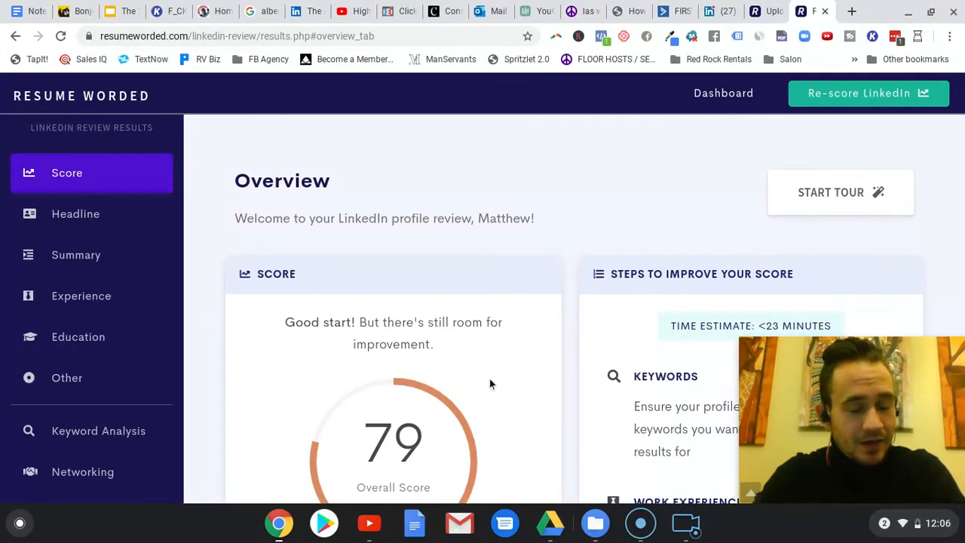
mouse_move(550, 355)
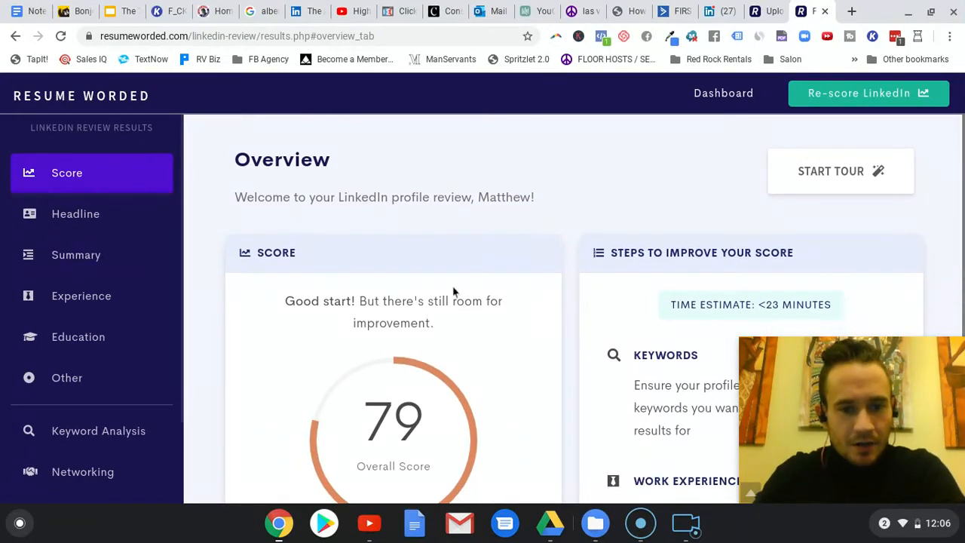
scroll(down, 3)
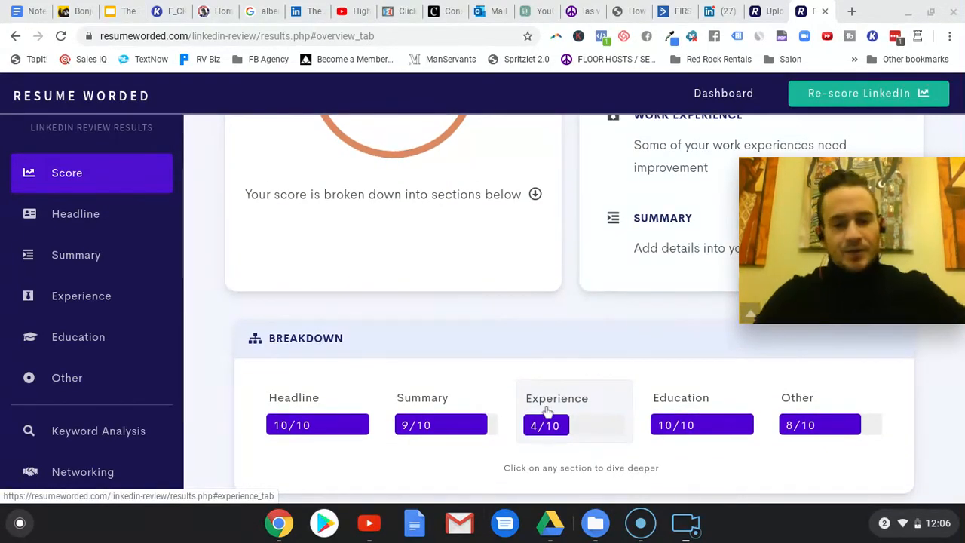
mouse_move(580, 393)
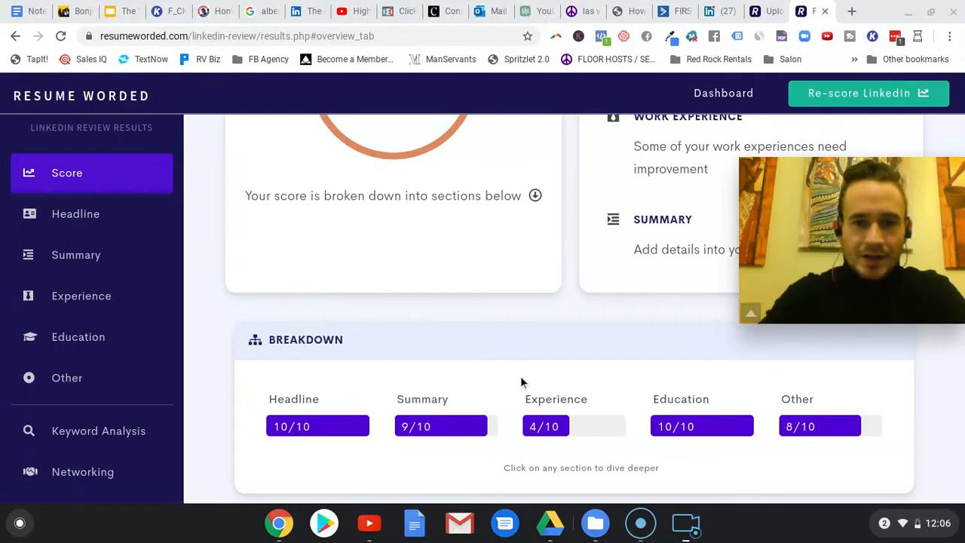
Scroll through the LinkedIn profile's About, Experience and Education sections without editing anything.
click(715, 11)
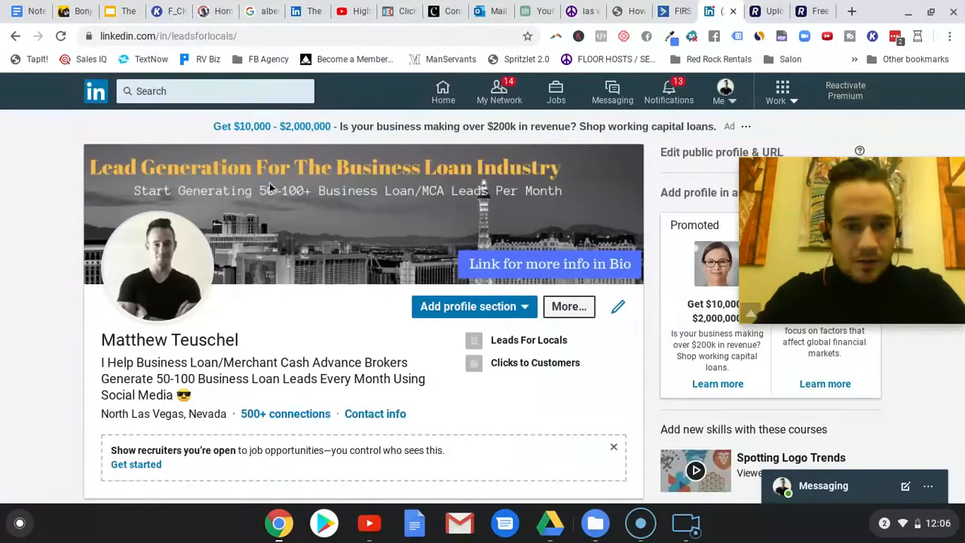
mouse_move(237, 299)
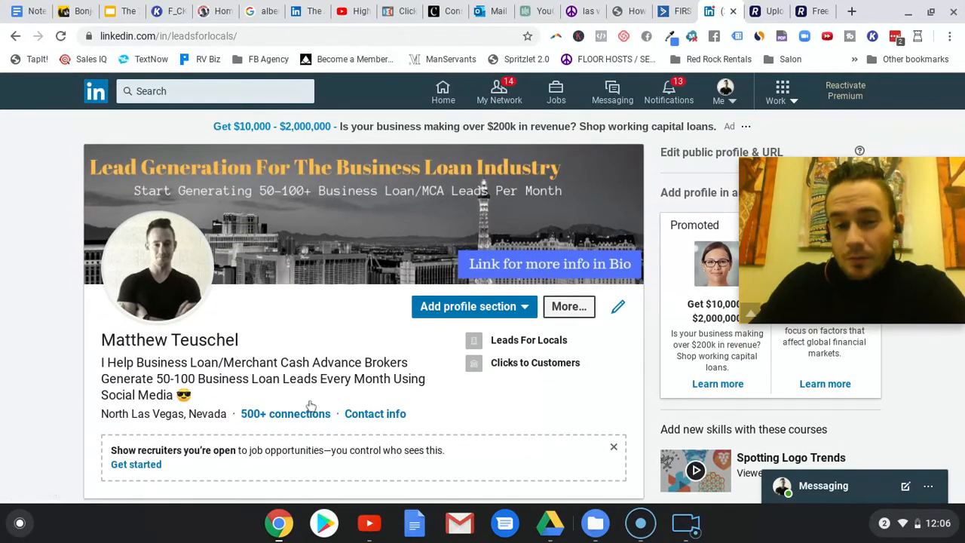
scroll(down, 3)
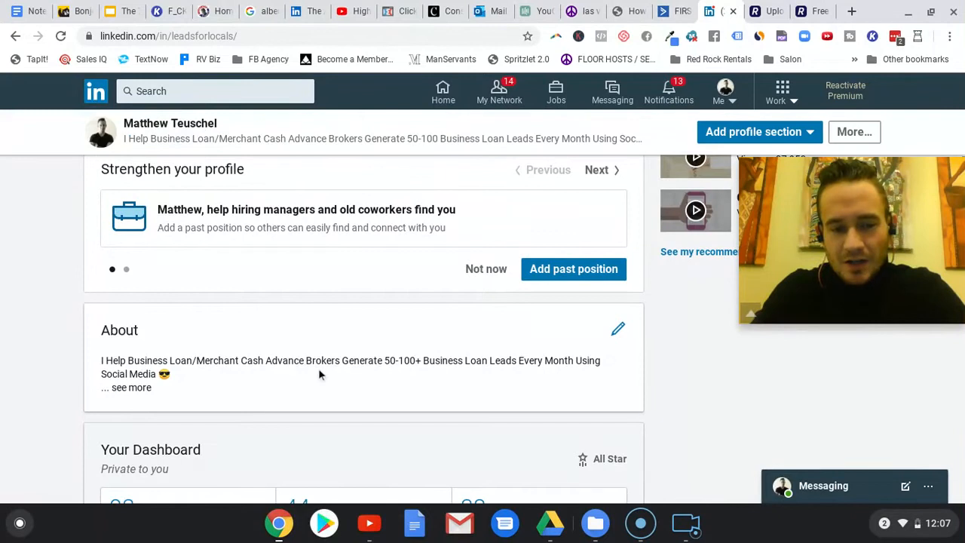
scroll(down, 3)
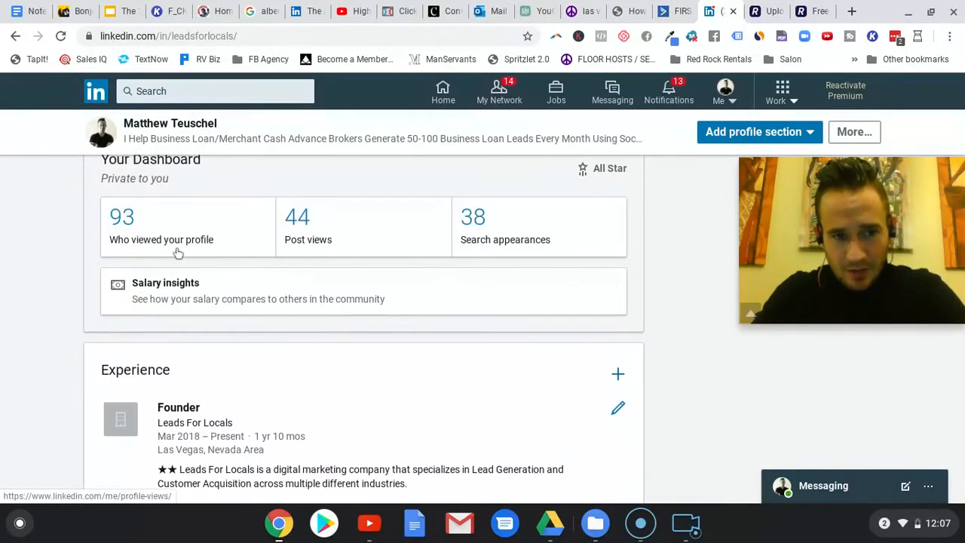
scroll(down, 3)
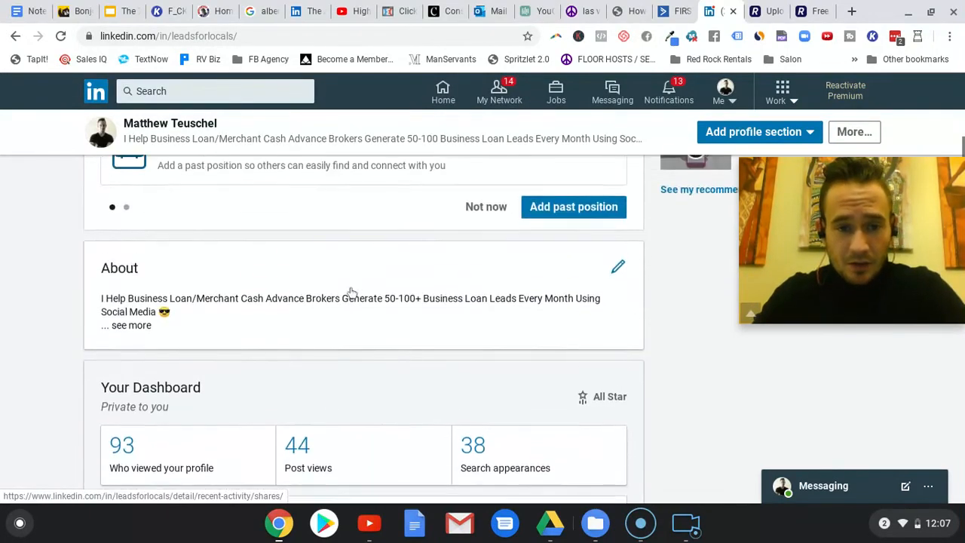
scroll(up, 3)
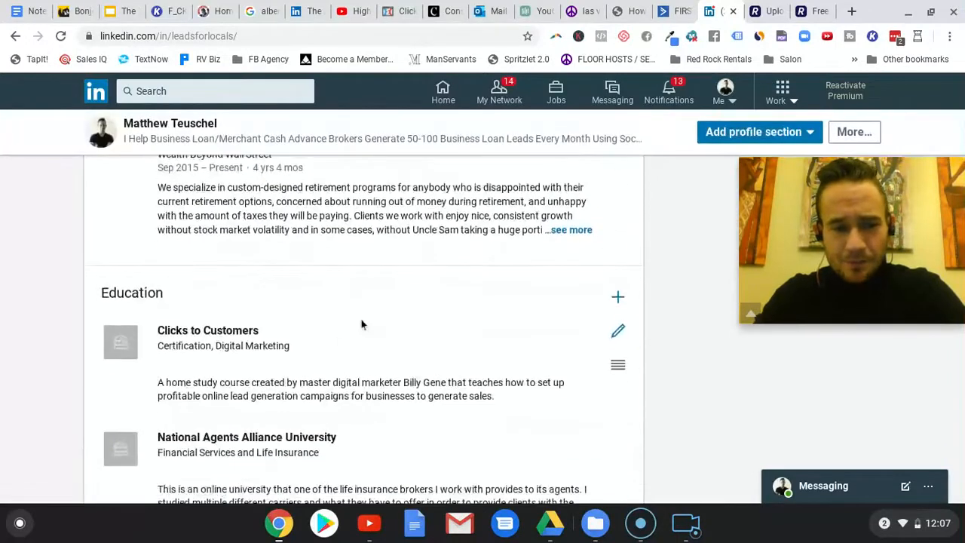
scroll(up, 3)
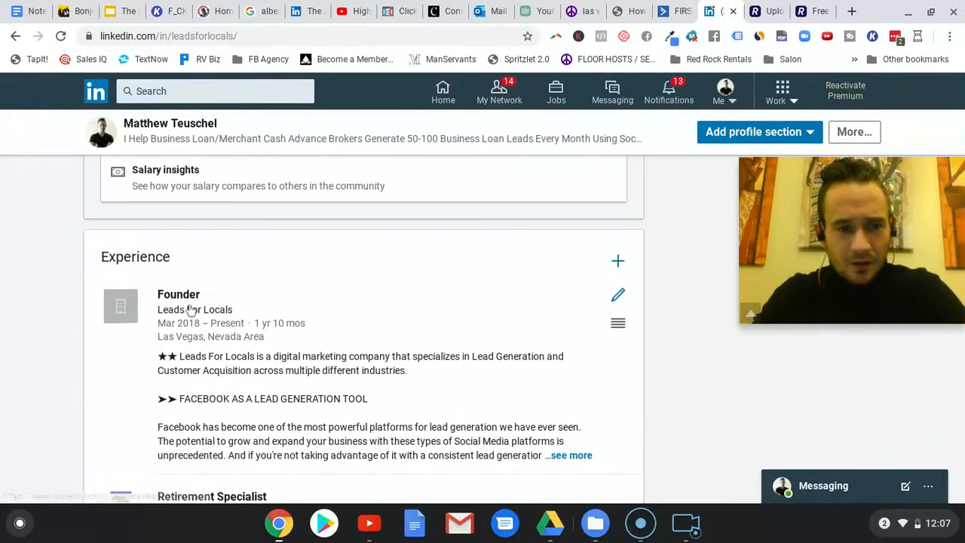
scroll(down, 3)
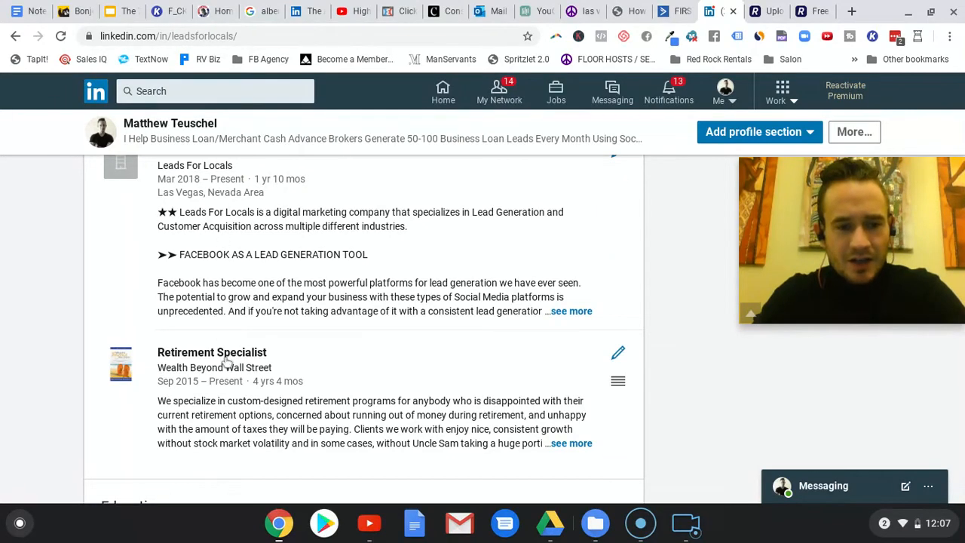
mouse_move(215, 367)
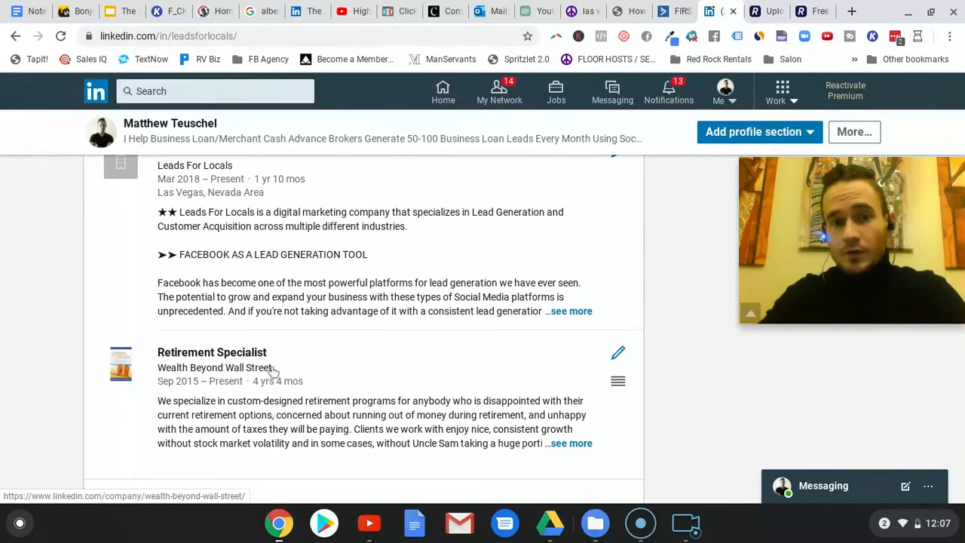
mouse_move(370, 375)
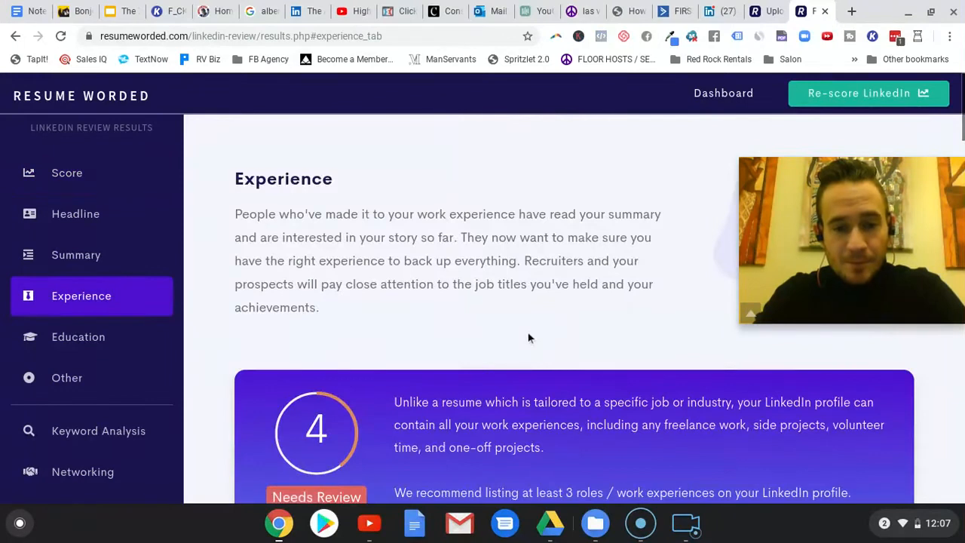
Show the Score overview in the sidebar and scroll to the overall score of 79.
scroll(down, 3)
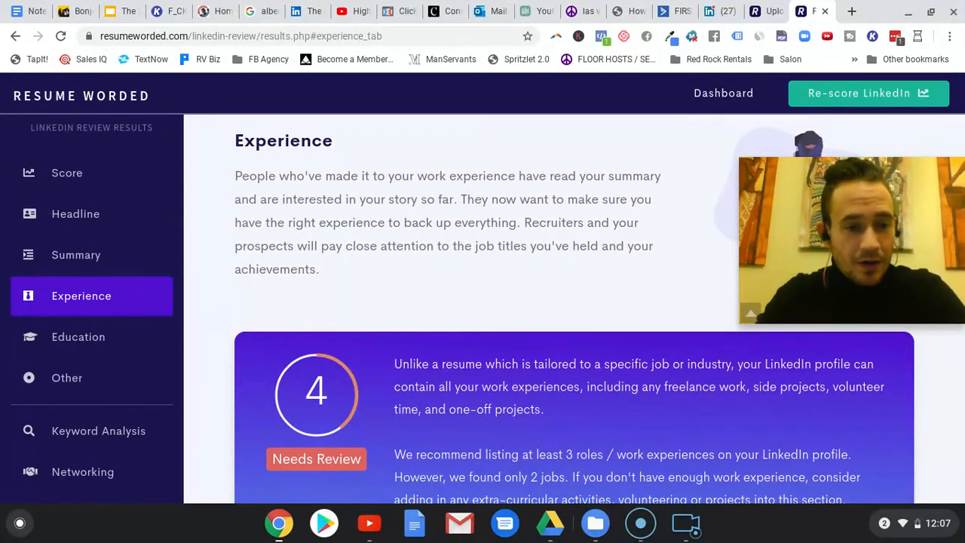
click(66, 173)
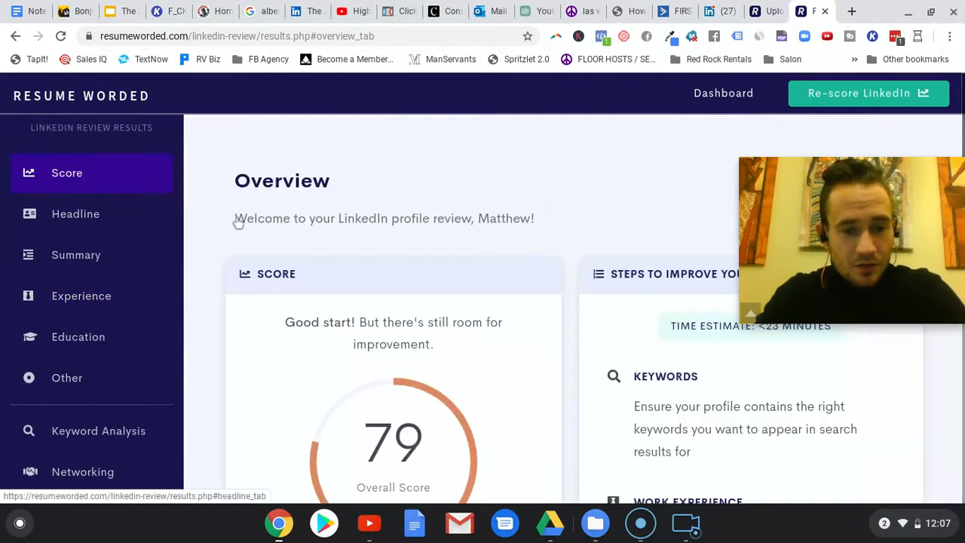
scroll(down, 3)
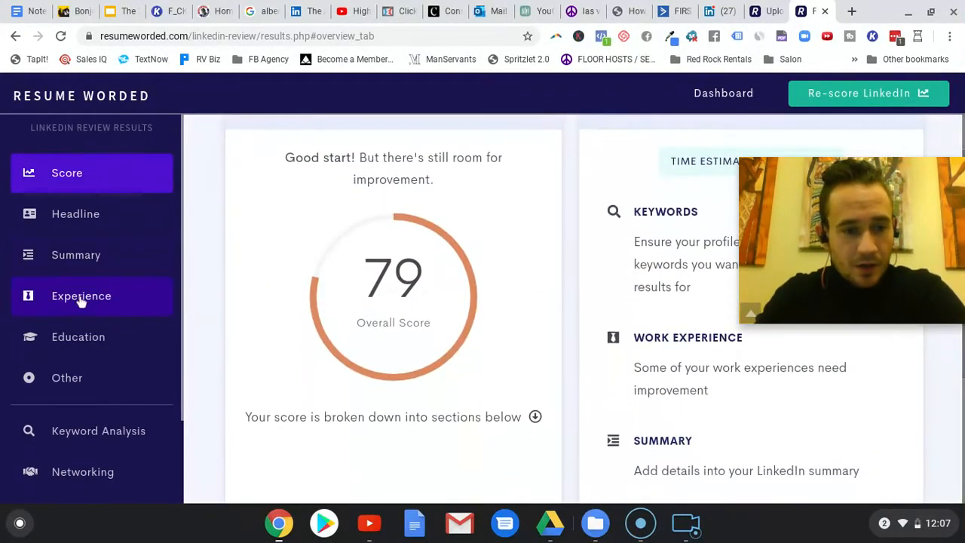
Scroll through the Experience section's 4, Needs Review score and its Core checks.
click(81, 295)
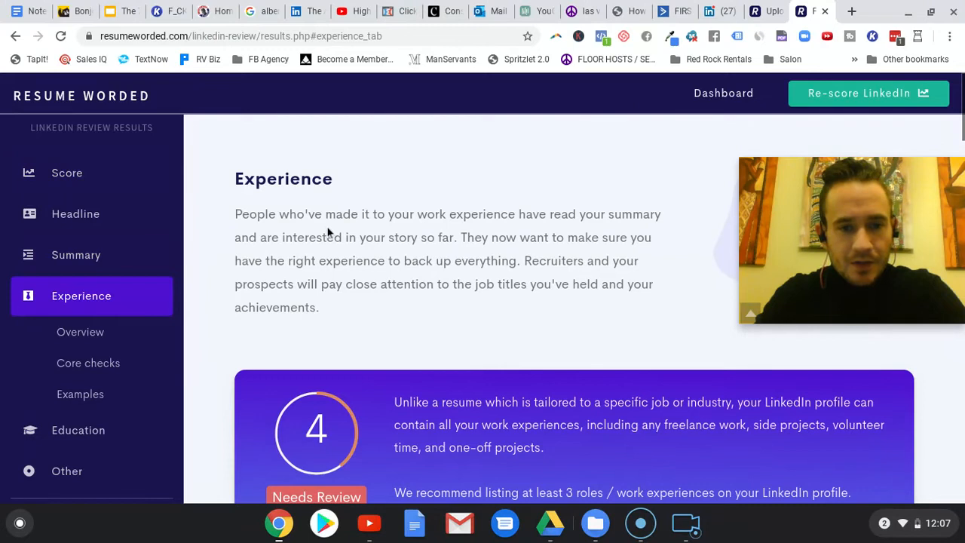
scroll(down, 3)
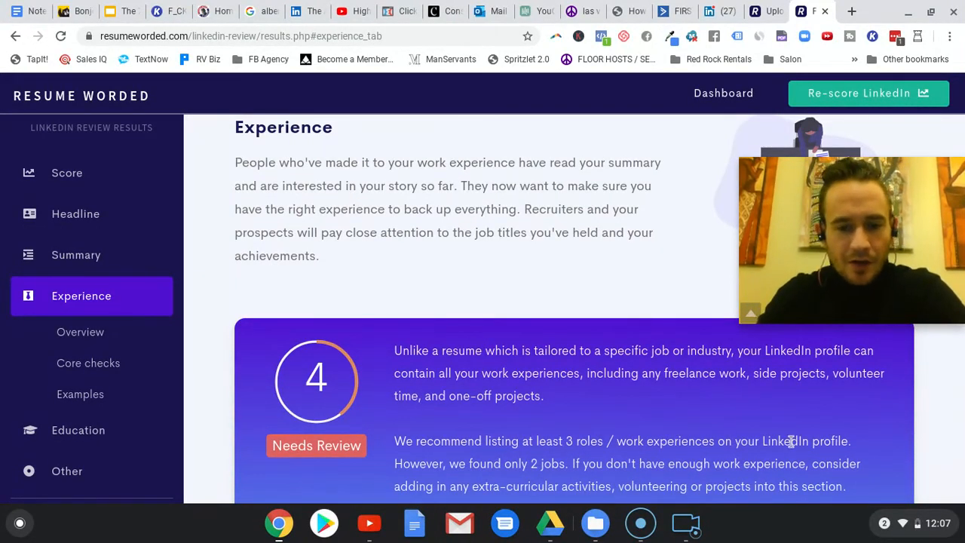
scroll(down, 3)
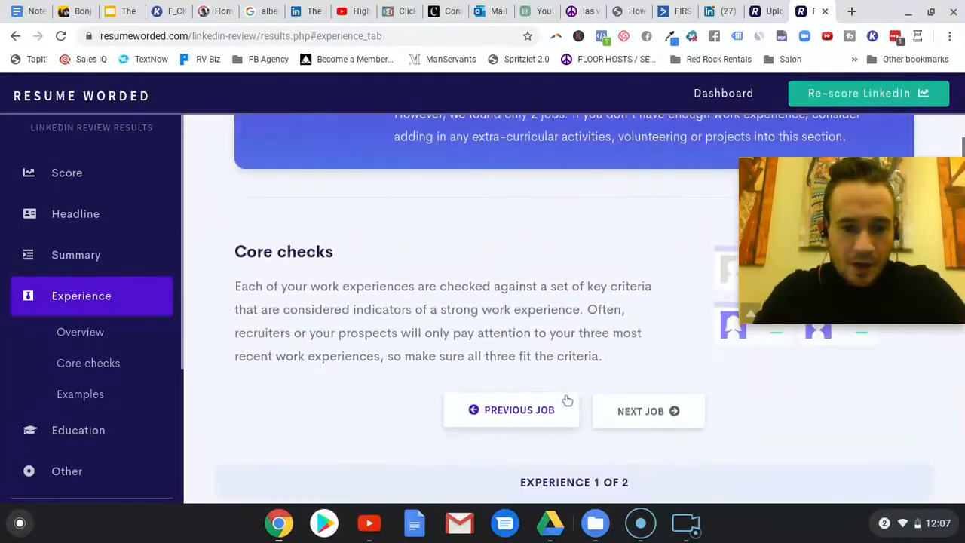
scroll(down, 3)
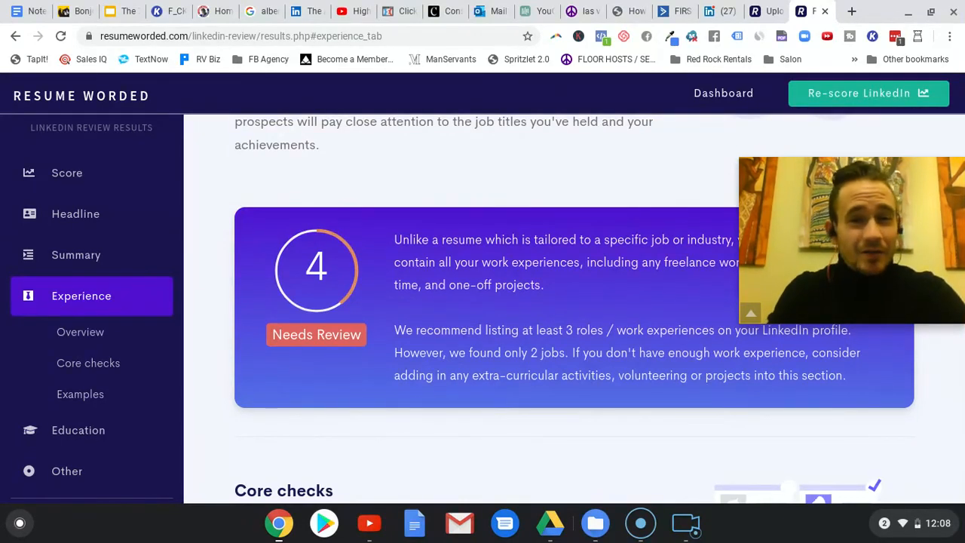
mouse_move(530, 316)
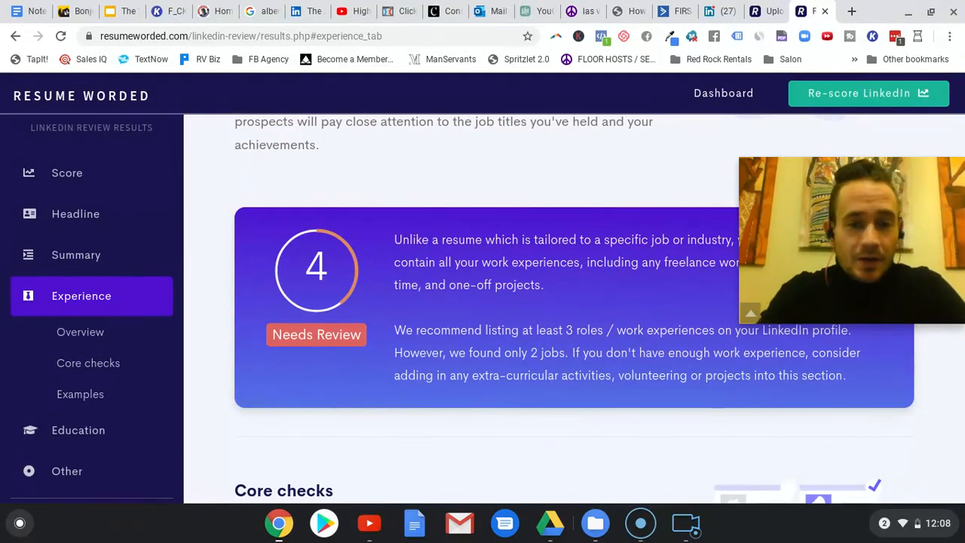
mouse_move(551, 319)
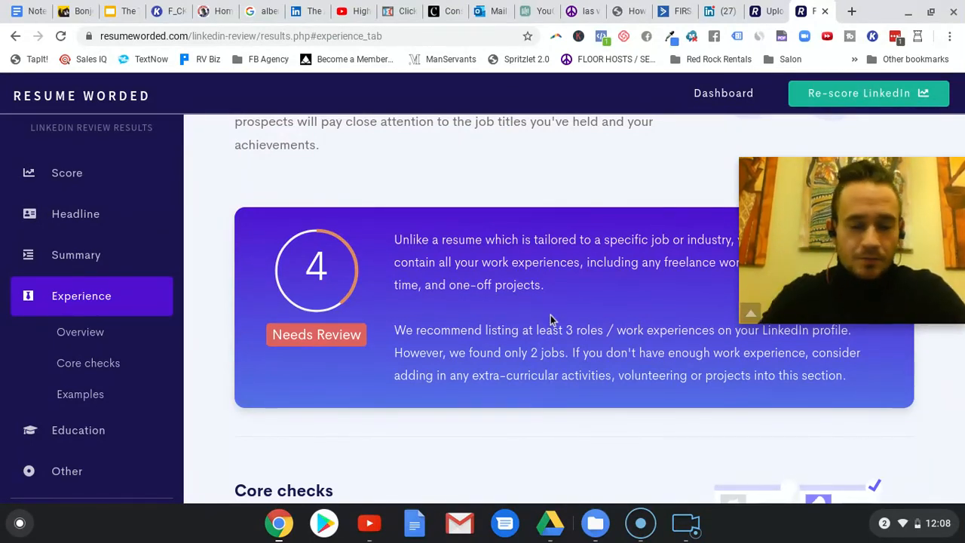